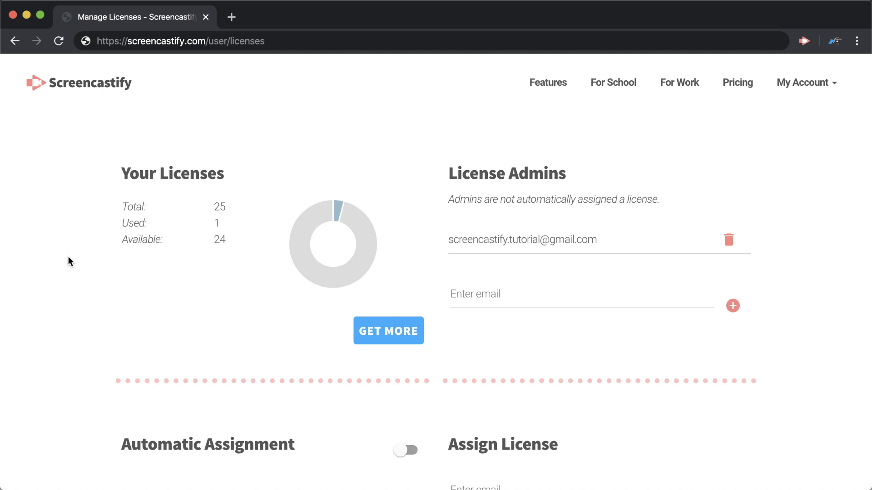
Enable automatic assignment and add screencastify.com as an auto-assigned domain.
{"action": "scroll", "scroll_direction": "down", "scroll_amount": 3}
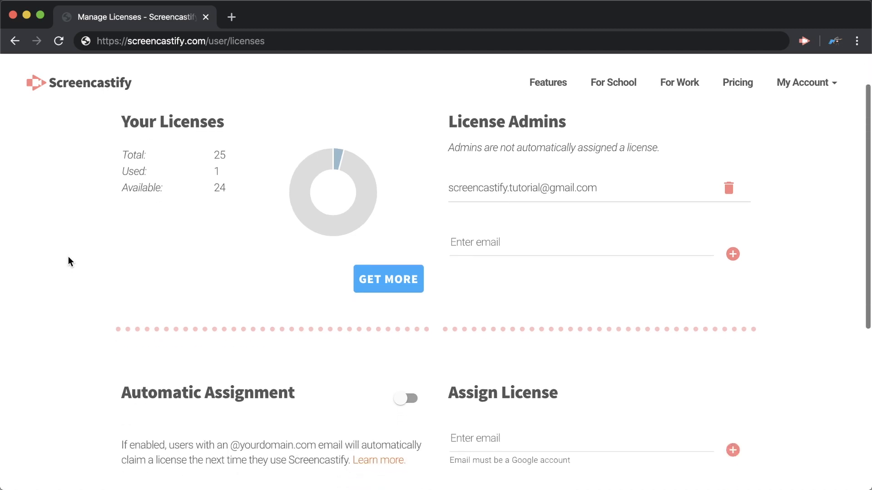
{"action": "scroll", "scroll_direction": "down", "scroll_amount": 3}
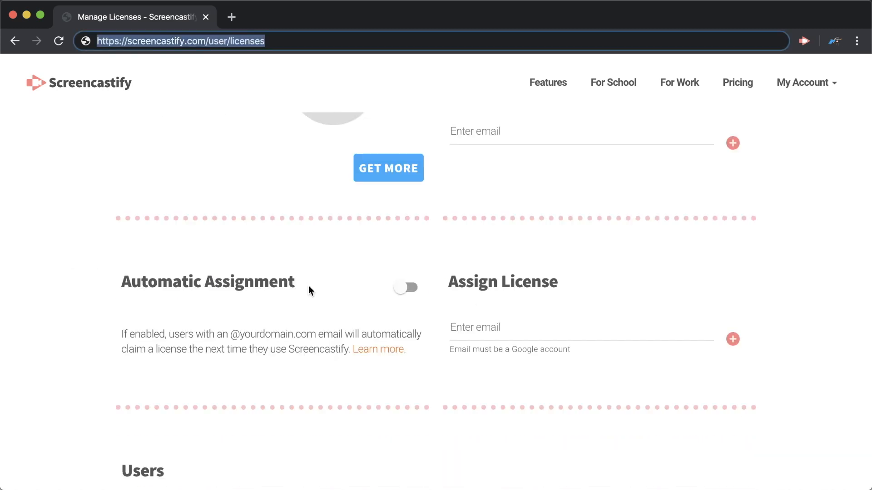
{"action": "mouse_move", "coordinate": [290, 301]}
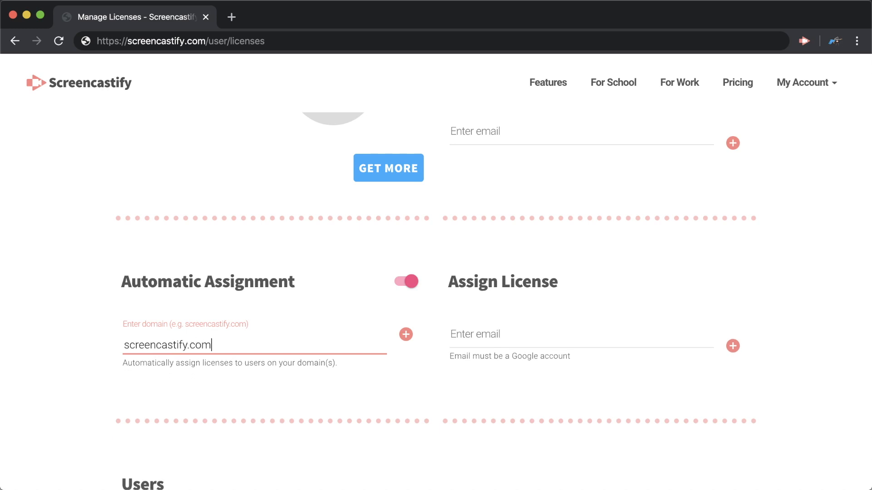
{"action": "left_click", "coordinate": [406, 335]}
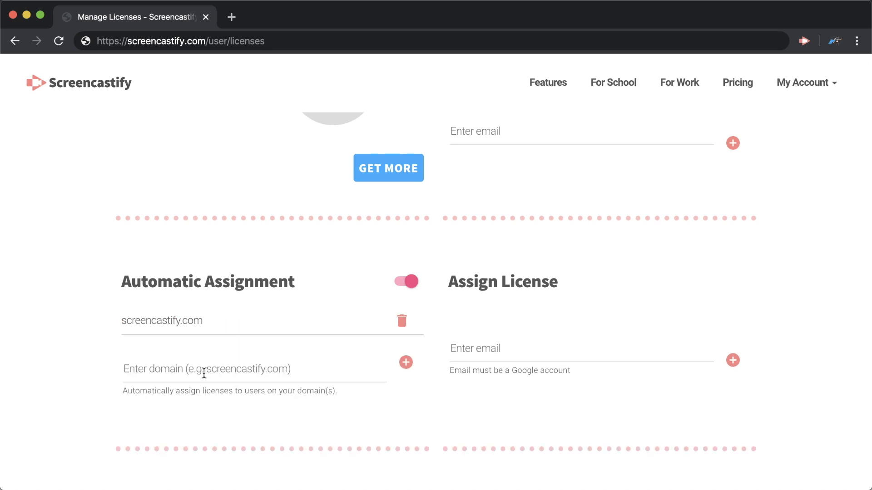
Add stu.screencastify.com as a second auto-assigned domain.
{"action": "type", "text": "stu.screencastify.com"}
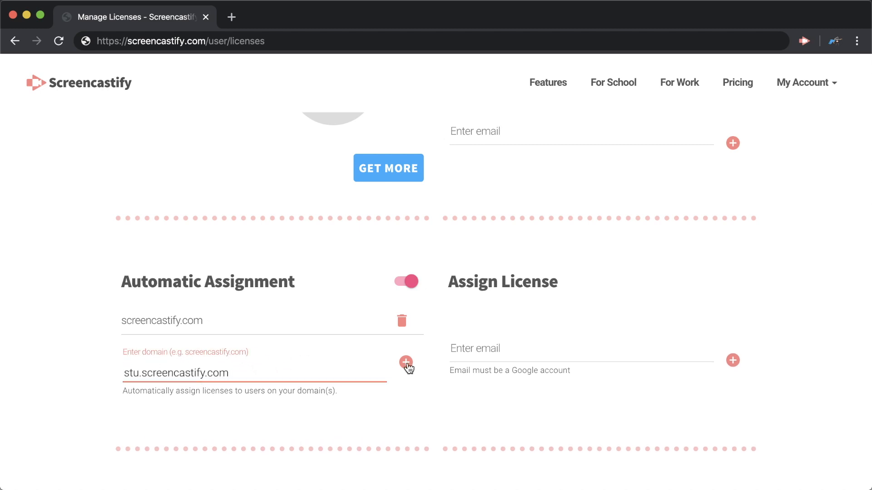
{"action": "left_click", "coordinate": [406, 364]}
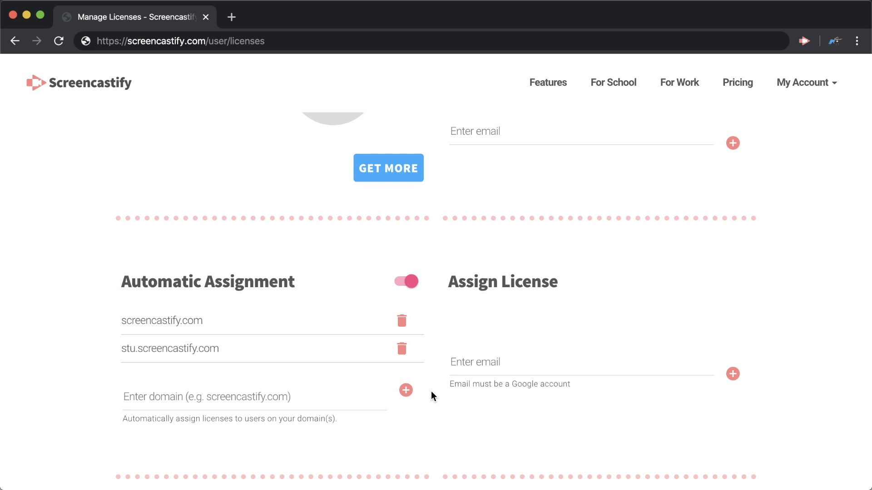
Enter 'myemail@screencasit' in the Assign License email field without submitting.
{"action": "scroll", "scroll_direction": "down", "scroll_amount": 3}
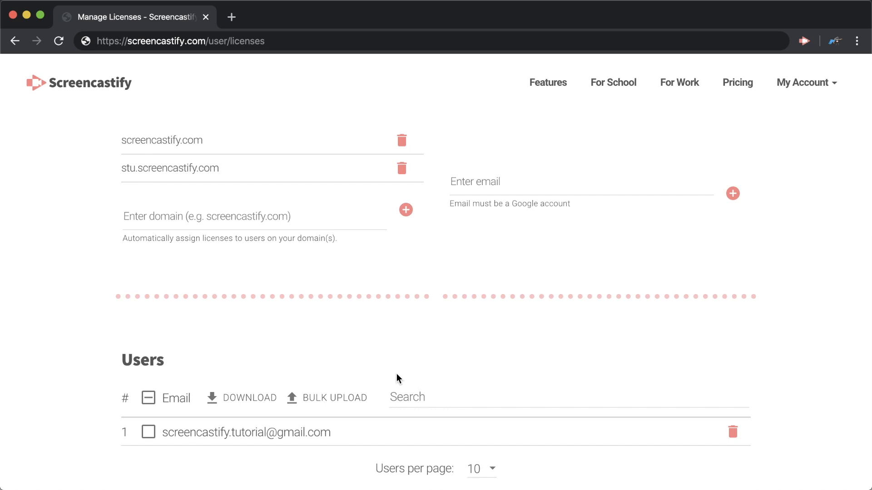
{"action": "mouse_move", "coordinate": [518, 373]}
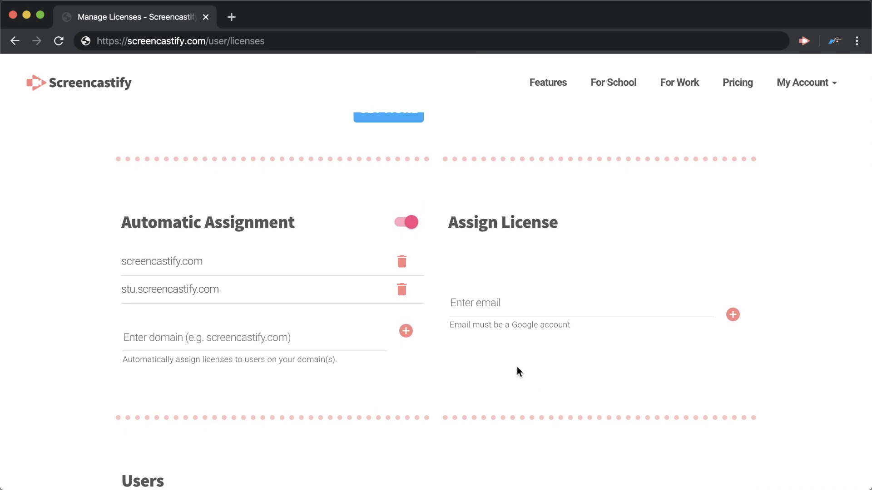
{"action": "left_click", "coordinate": [556, 303]}
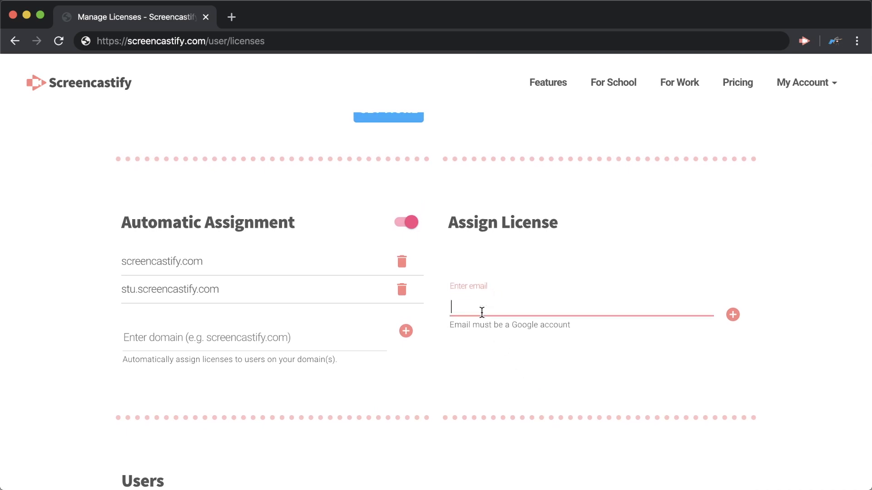
{"action": "type", "text": "myemail@screencasit"}
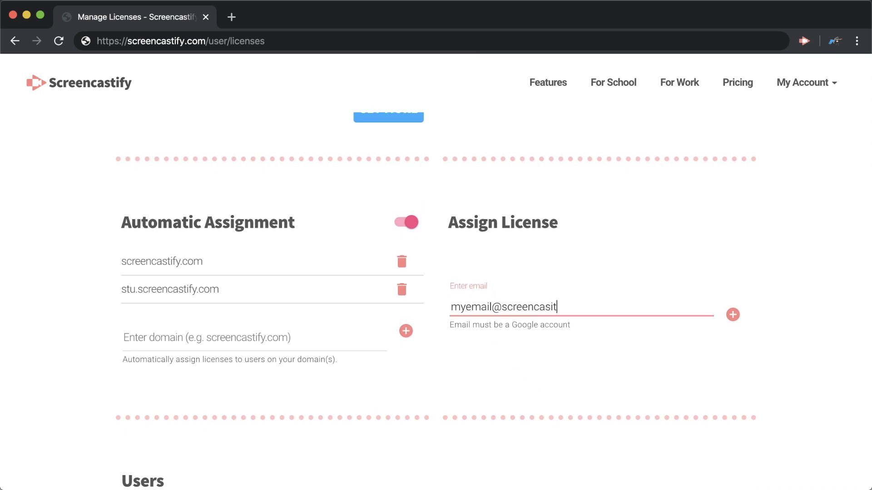